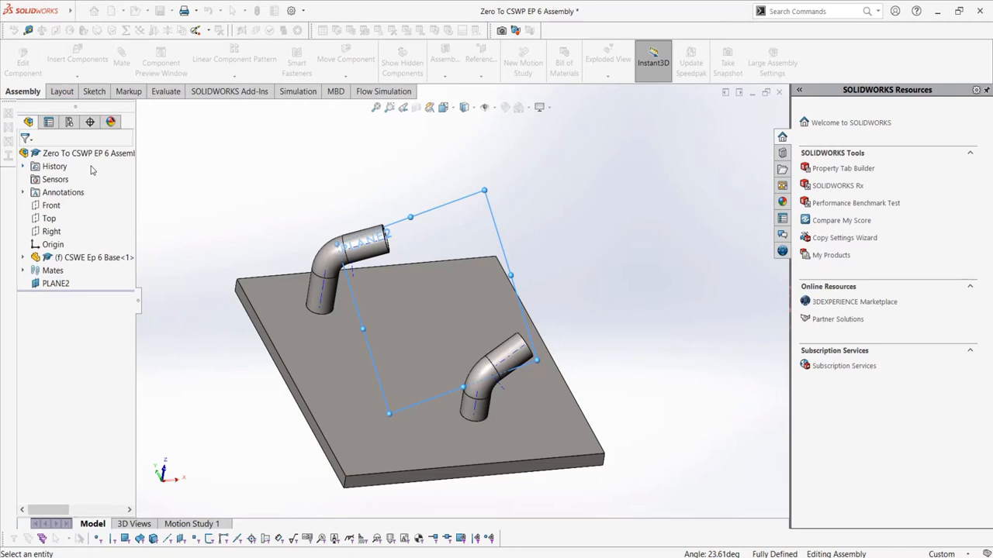
{"action": "mouse_move", "coordinate": [162, 177]}
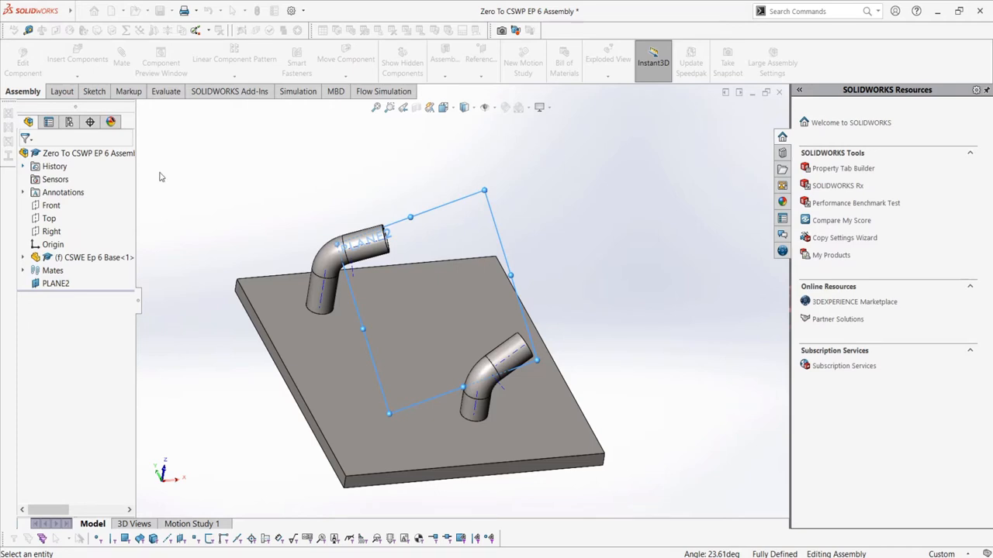
Step: Insert a new in-context part (Part2) into the assembly using the default template
{"action": "left_click", "coordinate": [55, 283]}
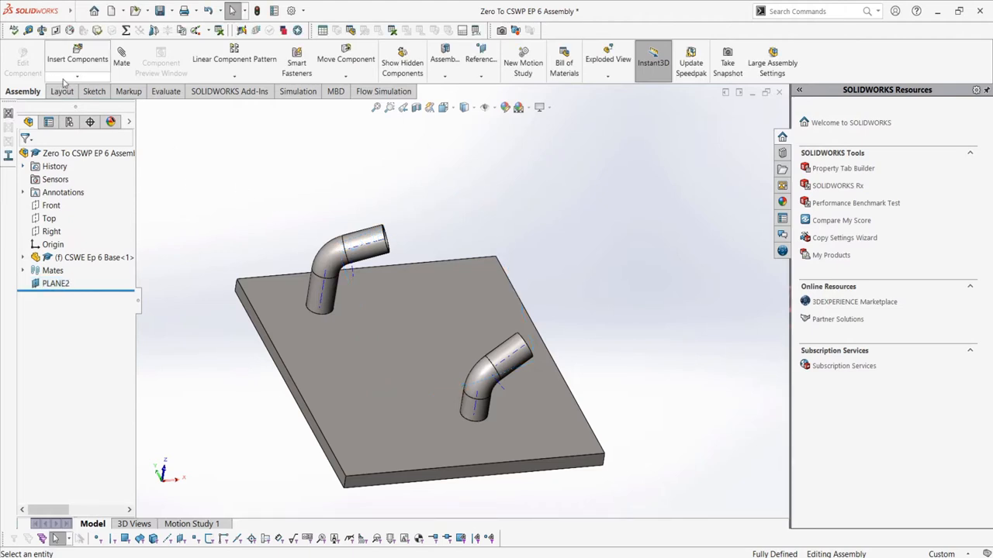
{"action": "left_click", "coordinate": [111, 10]}
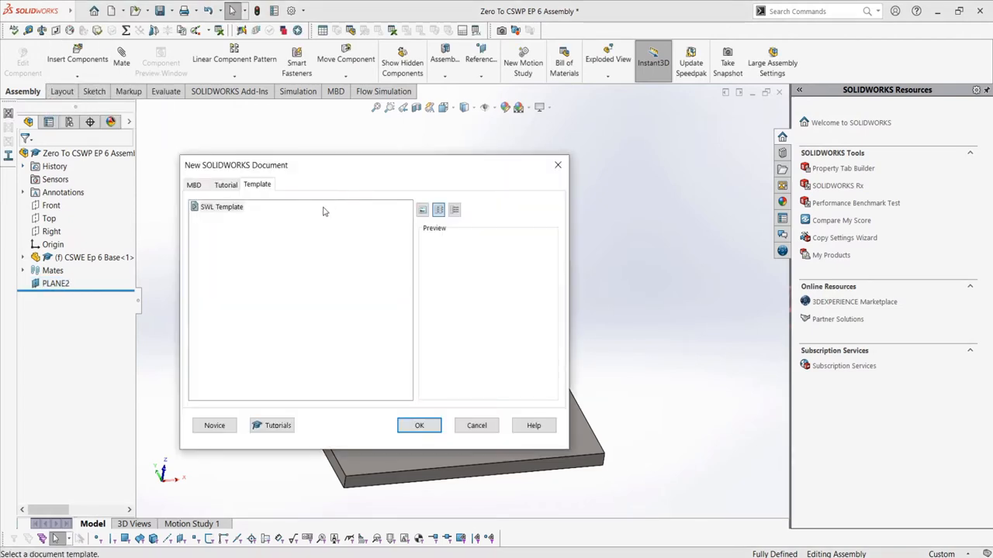
{"action": "left_click", "coordinate": [419, 425]}
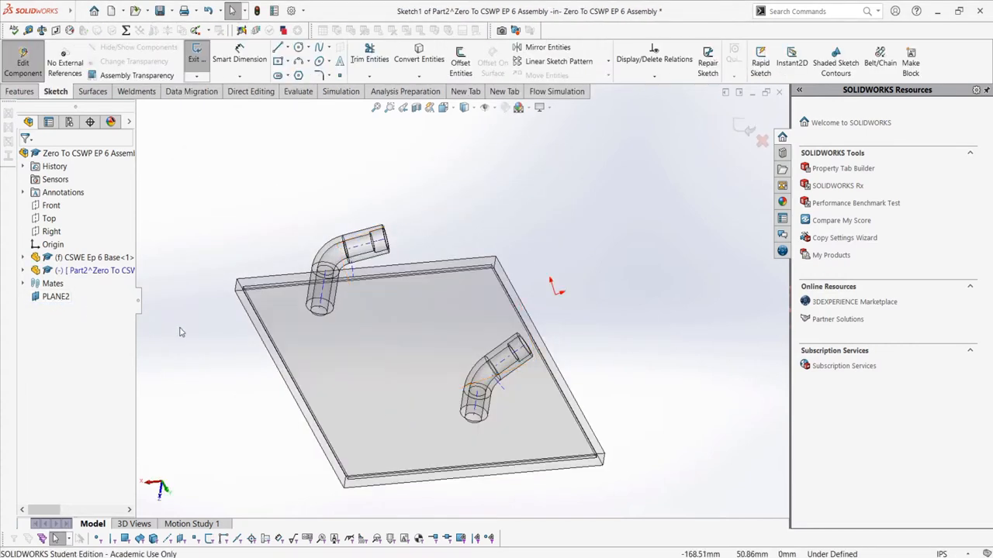
Step: Sketch a spline starting at the upper fitting's end, curving toward the lower fitting
{"action": "left_click", "coordinate": [55, 296]}
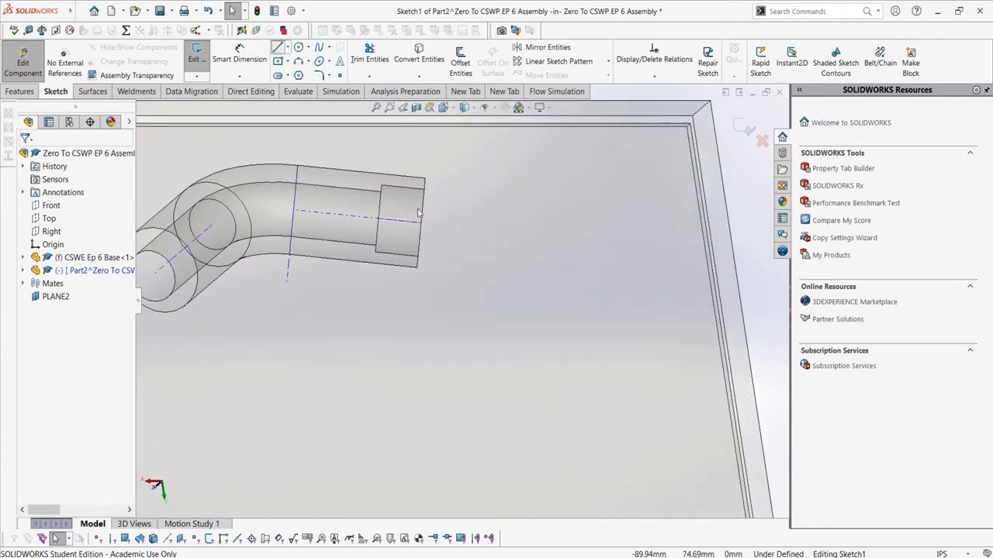
{"action": "left_click", "coordinate": [278, 48]}
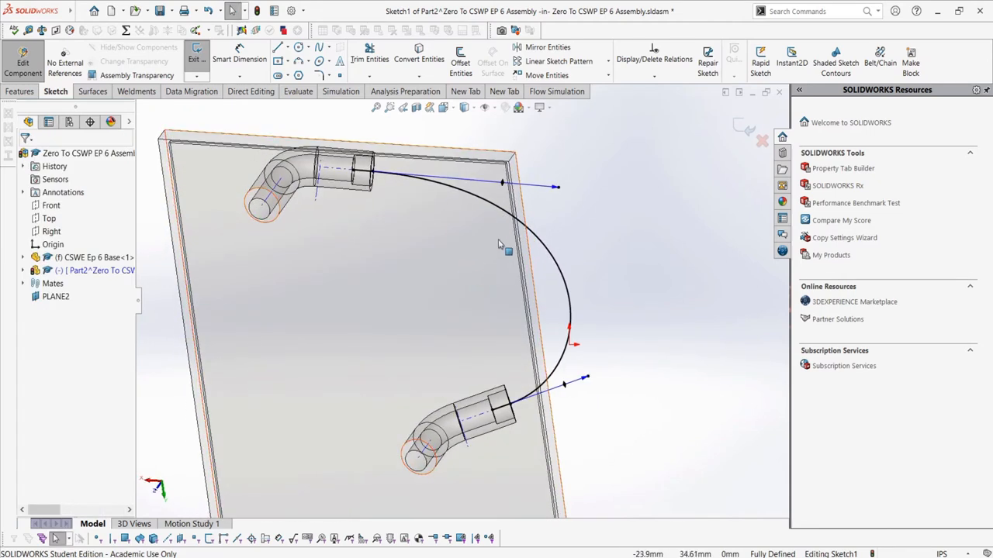
{"action": "mouse_move", "coordinate": [475, 231]}
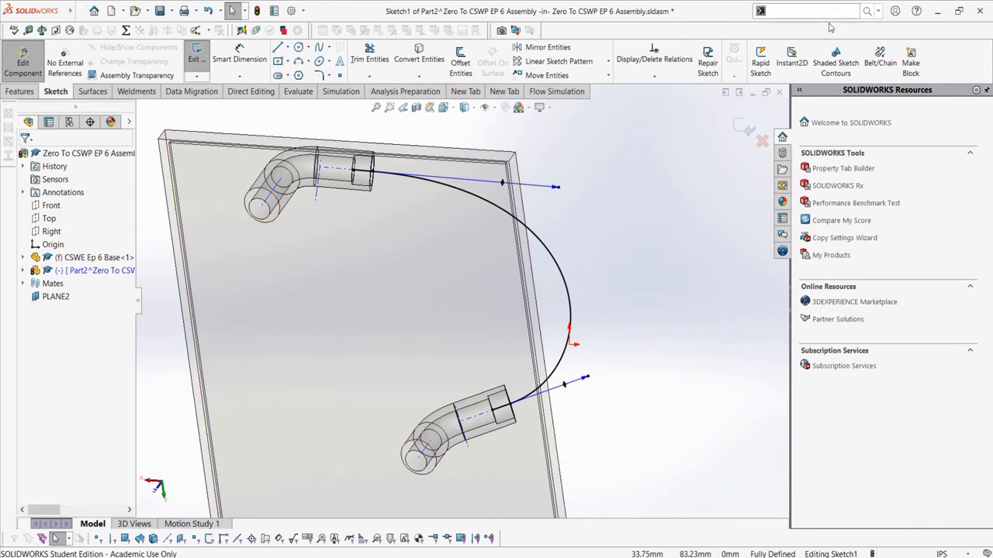
Step: Fit the spline via the 'fit' command search and exit the sketch
{"action": "type", "text": "fit"}
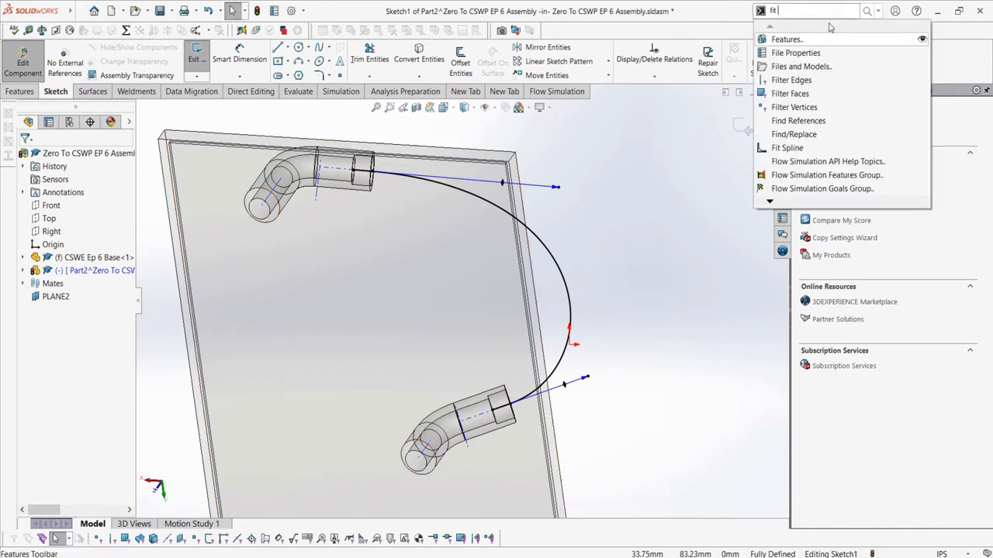
{"action": "left_click", "coordinate": [787, 148]}
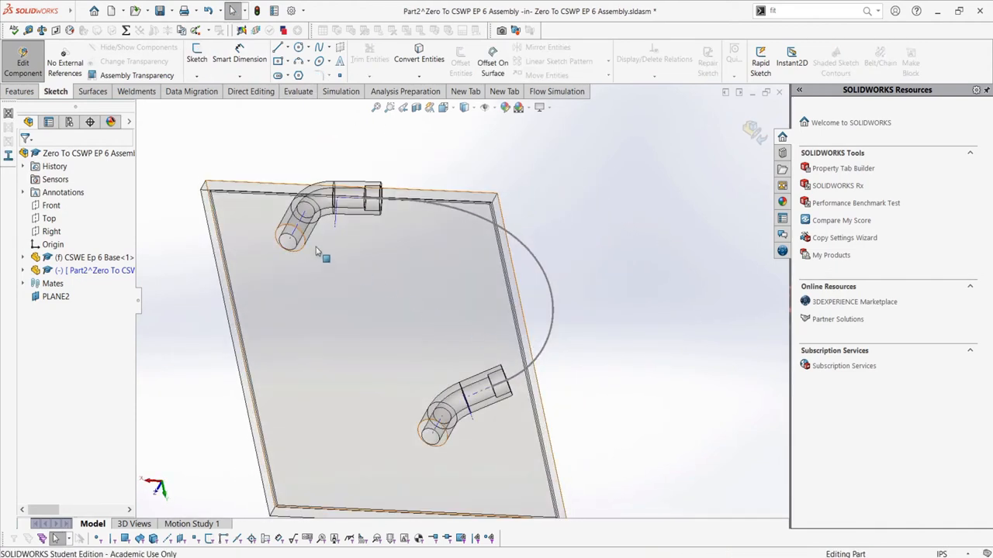
Step: Create Plane1 through the spline's upper endpoint, perpendicular to the spline
{"action": "left_click", "coordinate": [20, 91]}
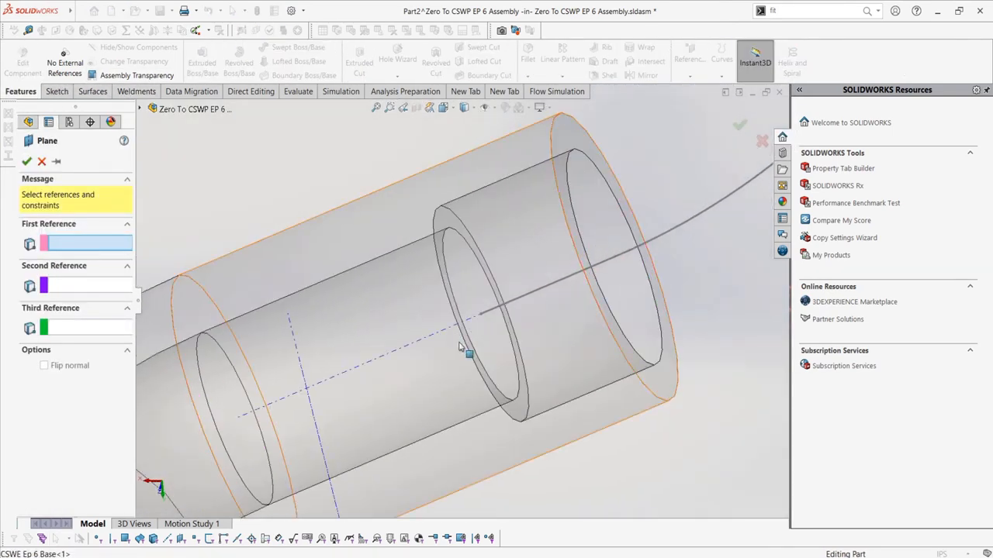
{"action": "left_click", "coordinate": [484, 305]}
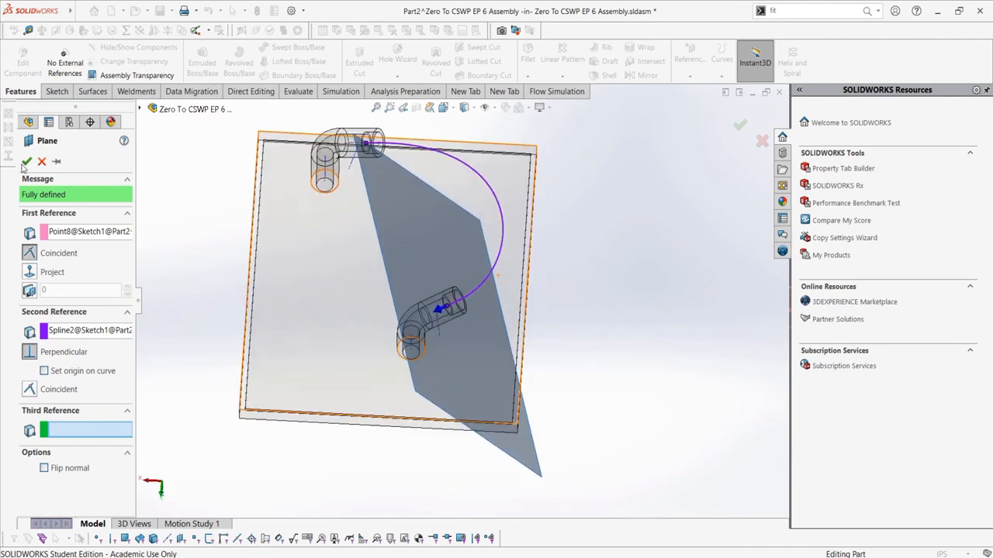
{"action": "left_click", "coordinate": [27, 161]}
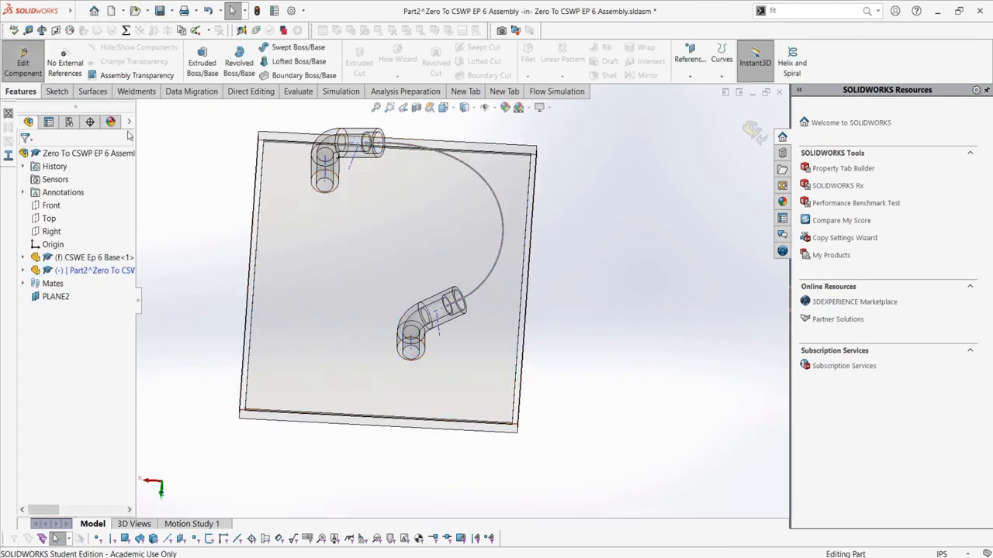
Step: Sketch a 0.375 in diameter circle on Plane1 at the spline's end
{"action": "left_click", "coordinate": [55, 91]}
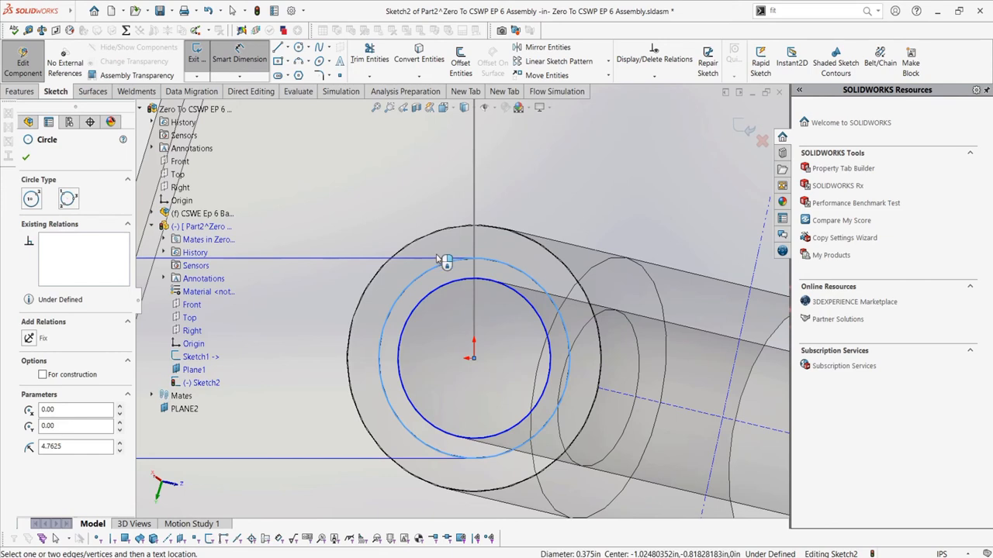
{"action": "left_click", "coordinate": [446, 261]}
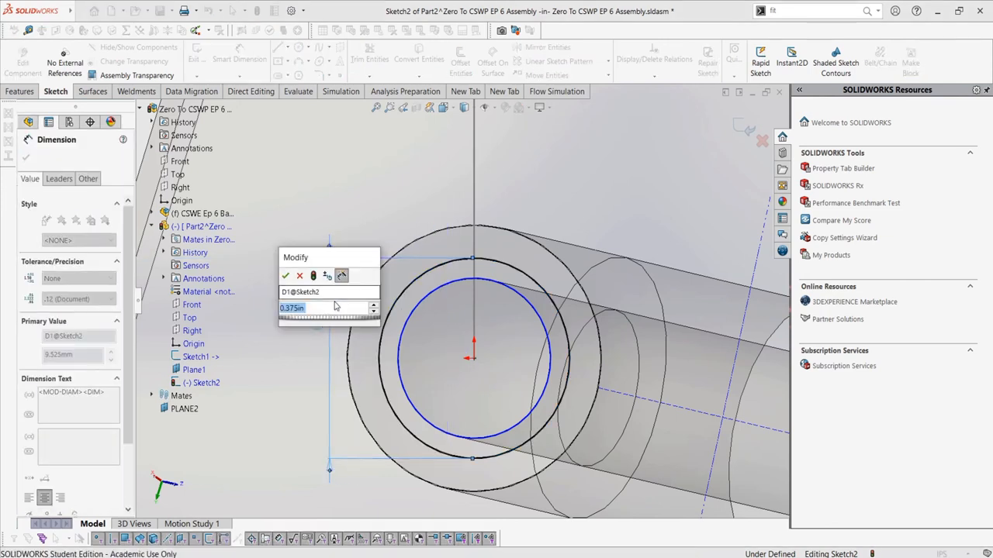
{"action": "left_click", "coordinate": [286, 275]}
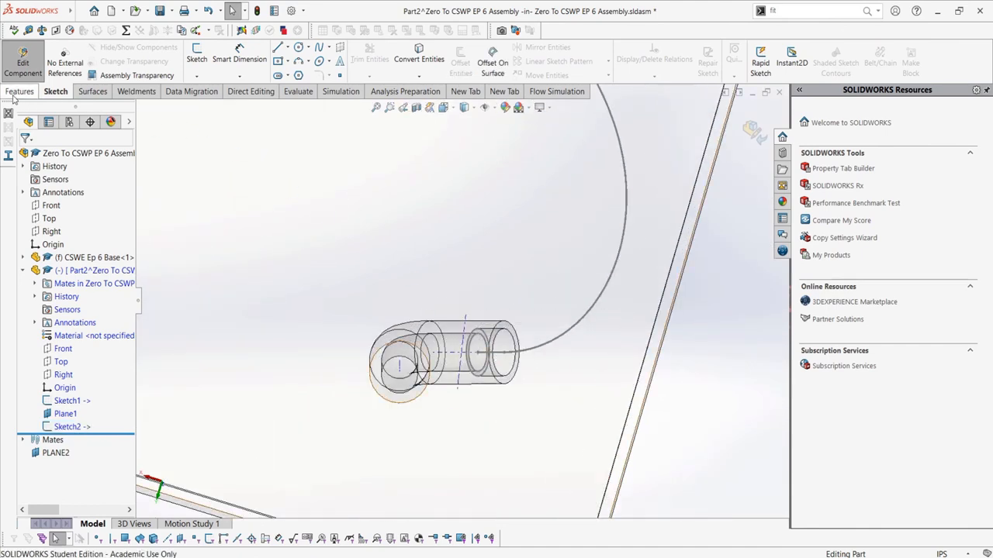
Step: Sweep the circle profile (Sketch2) along the spline path (Sketch1) to form the pipe
{"action": "left_click", "coordinate": [20, 91]}
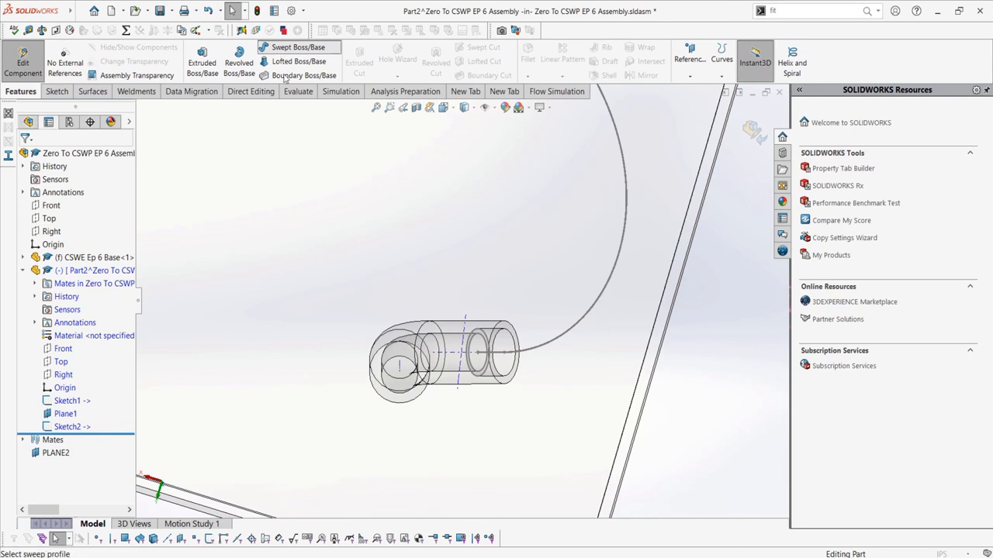
{"action": "left_click", "coordinate": [298, 46]}
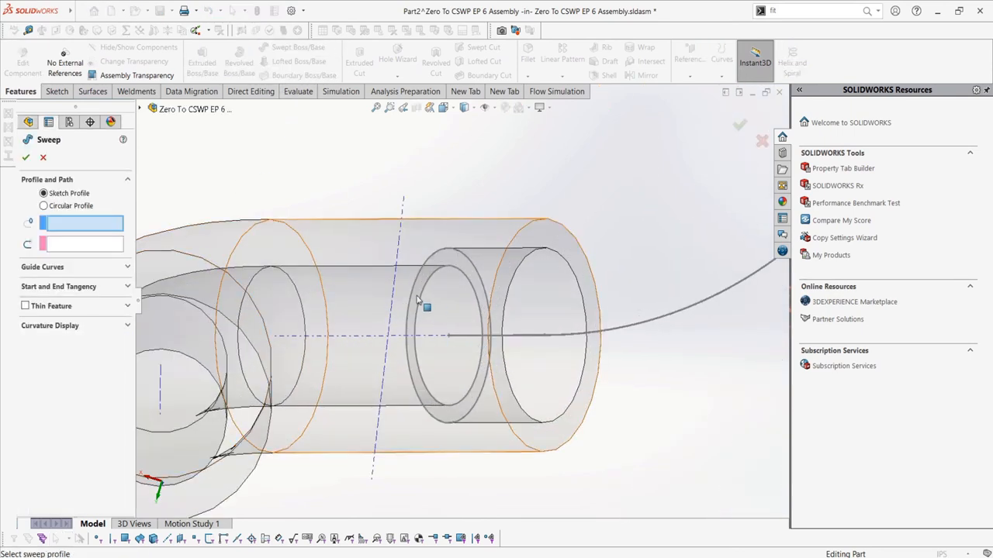
{"action": "left_click", "coordinate": [450, 306]}
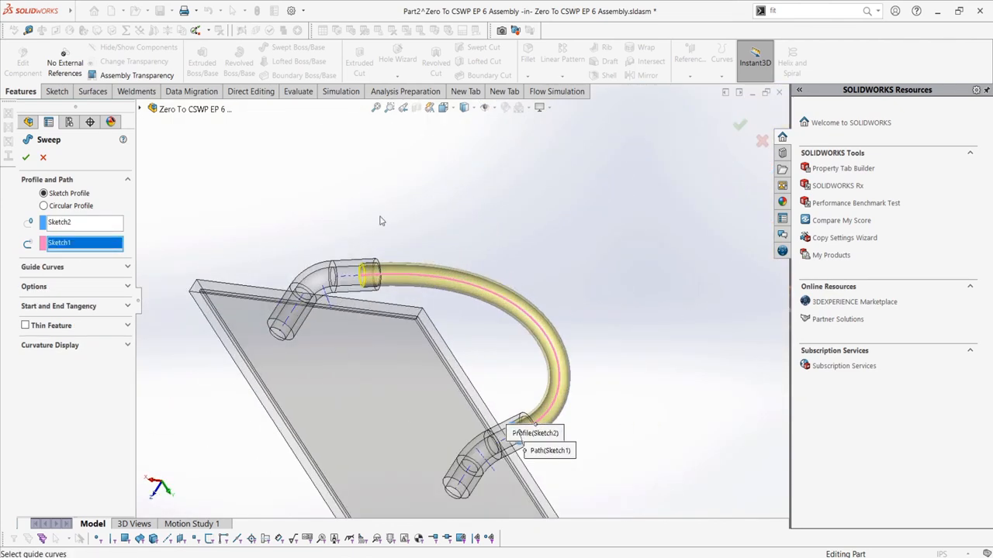
{"action": "left_click", "coordinate": [26, 157]}
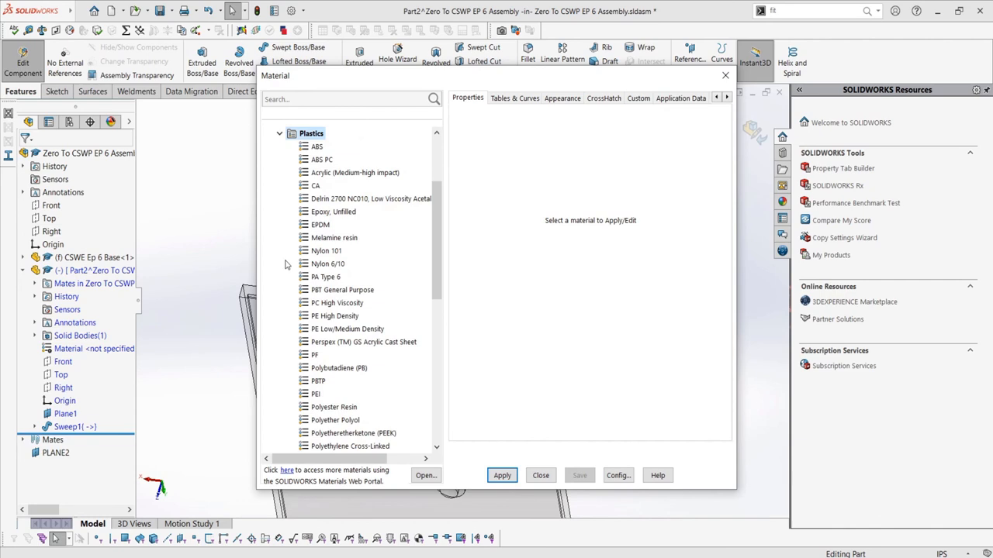
Step: Assign PVC Rigid from the Plastics list as the pipe's material
{"action": "scroll", "scroll_direction": "down", "scroll_amount": 3}
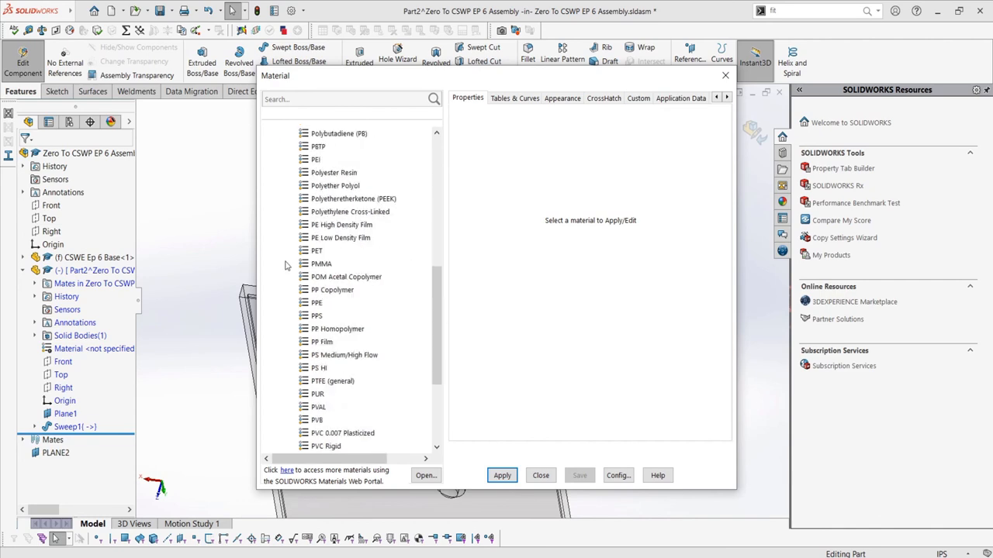
{"action": "scroll", "scroll_direction": "down", "scroll_amount": 3}
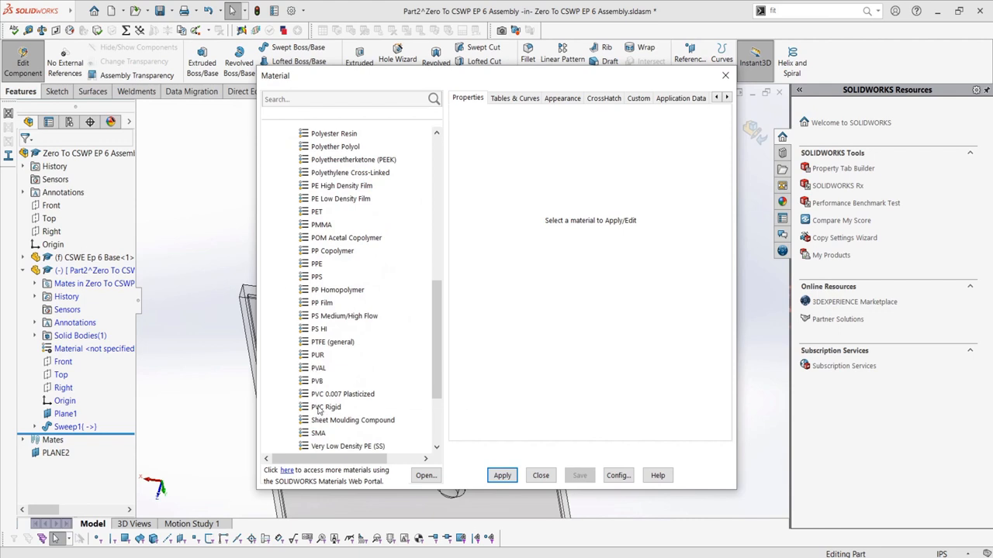
{"action": "left_click", "coordinate": [501, 474]}
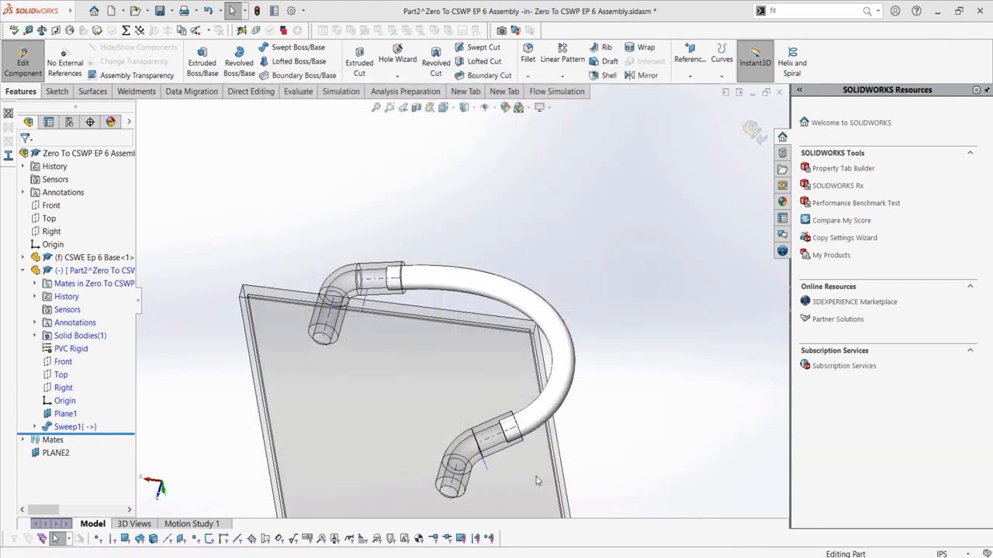